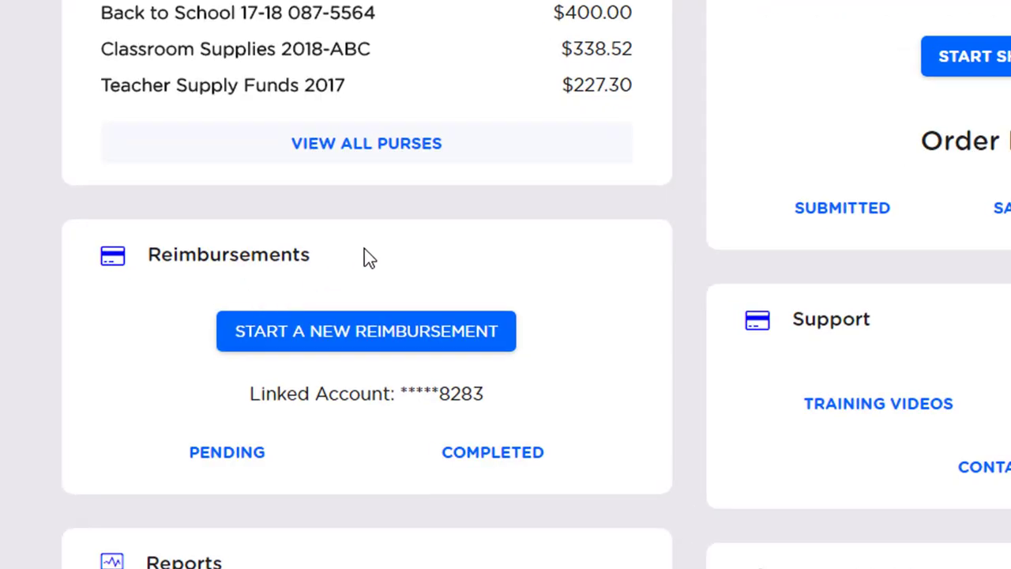
{"action": "mouse_move", "coordinate": [366, 339]}
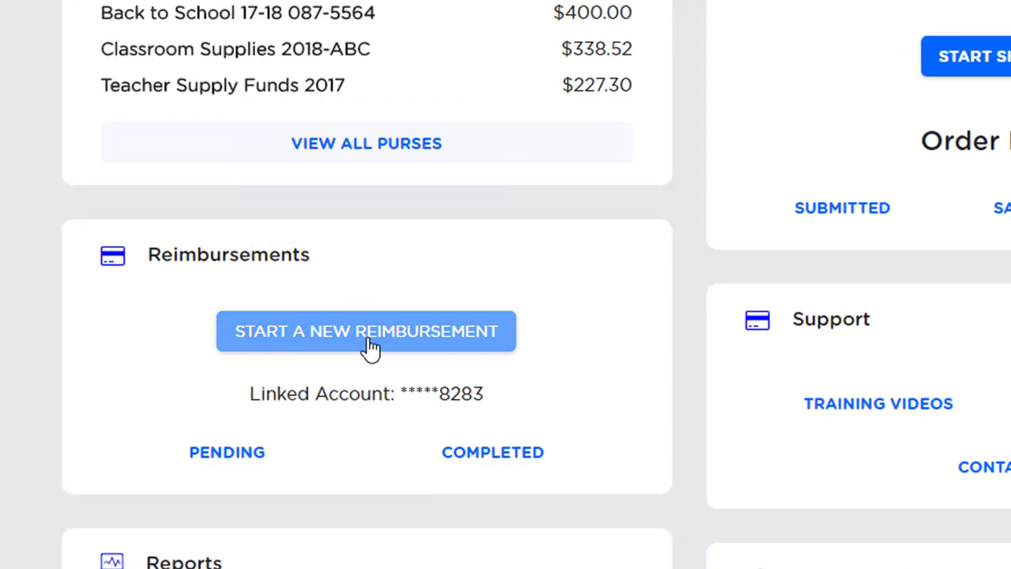
Step: Start a new reimbursement and upload the Borders receipt image plus a second receipt image
{"action": "left_click", "coordinate": [366, 332]}
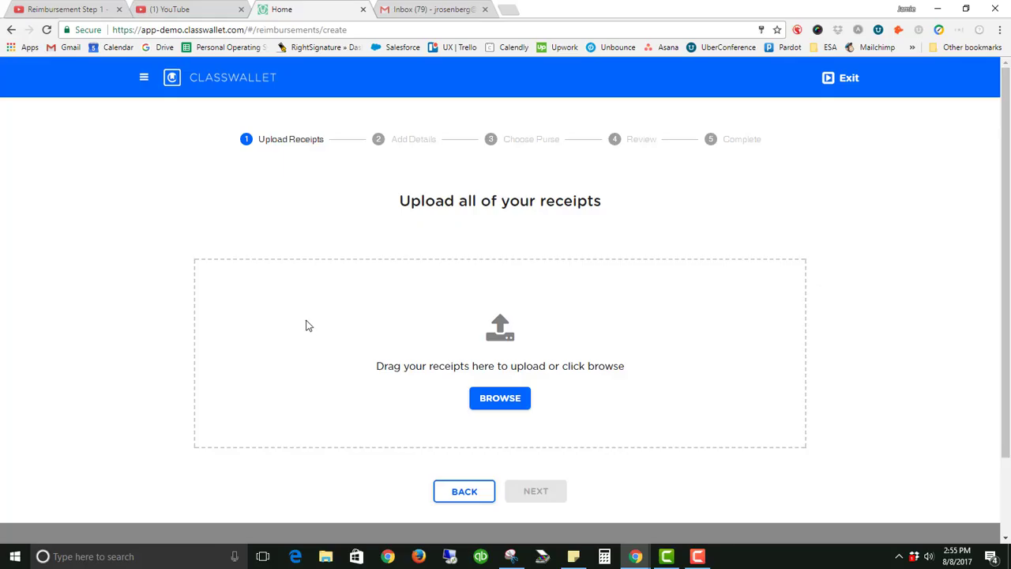
{"action": "mouse_move", "coordinate": [499, 398]}
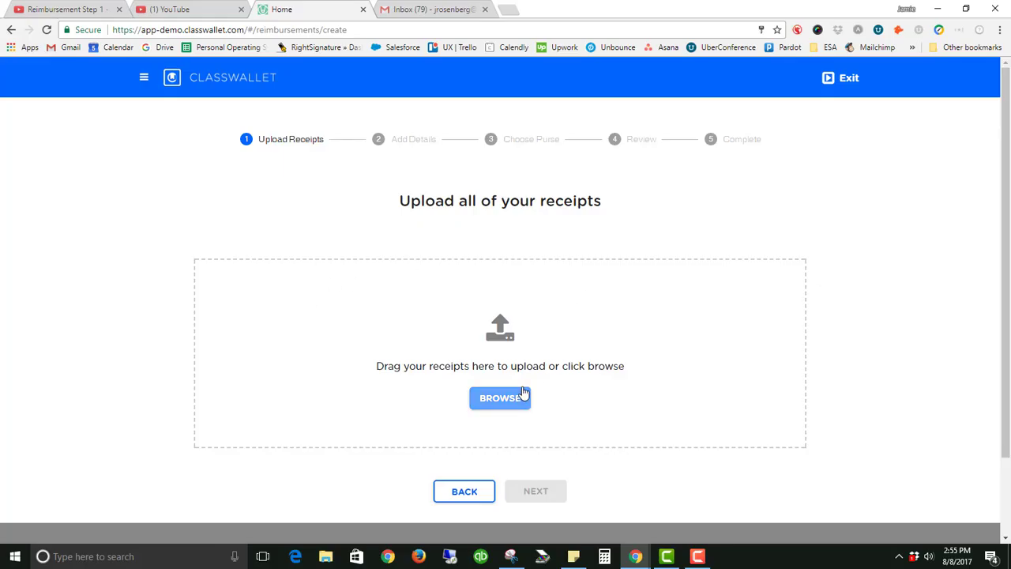
{"action": "mouse_move", "coordinate": [499, 386]}
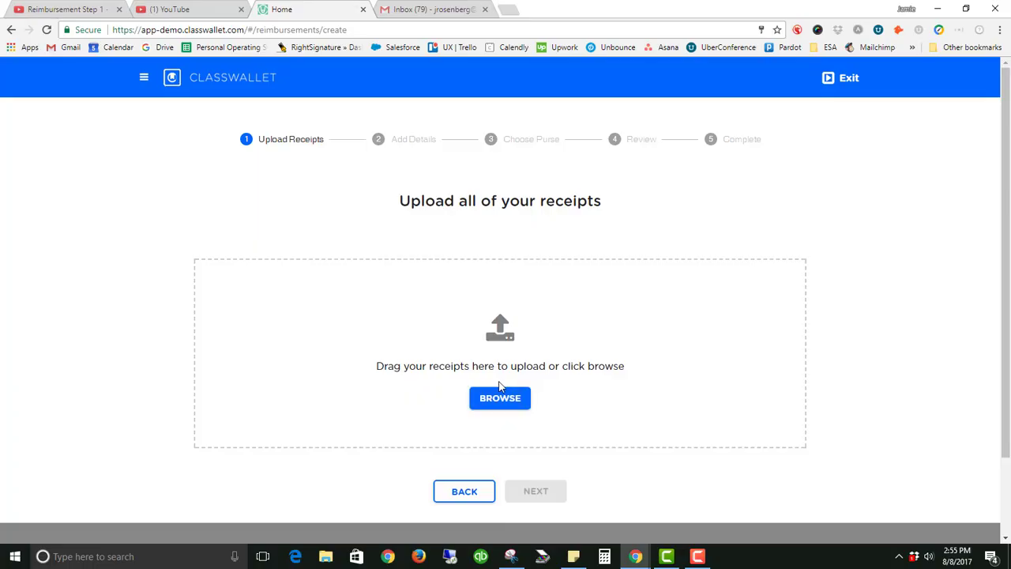
{"action": "mouse_move", "coordinate": [499, 398]}
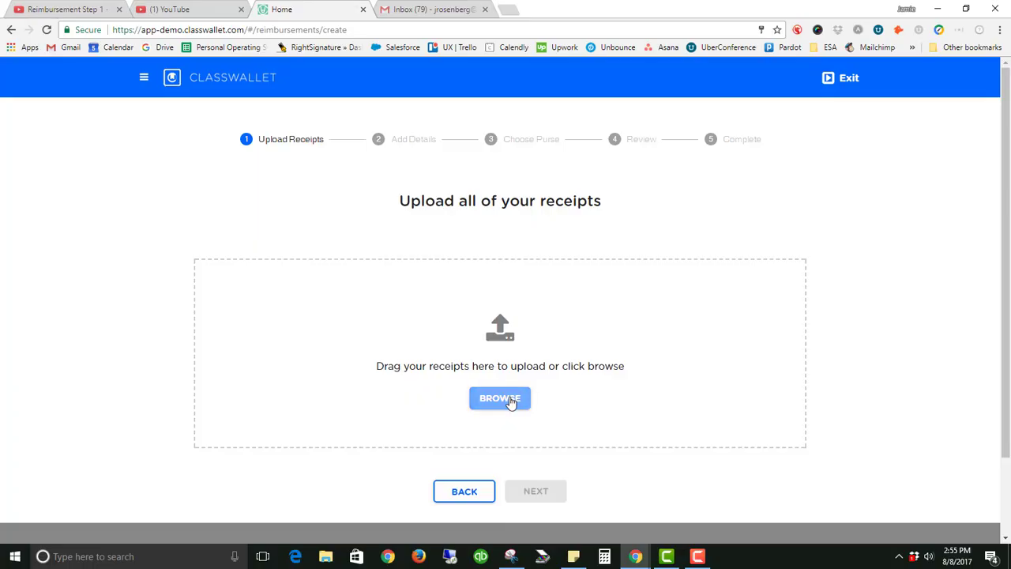
{"action": "left_click", "coordinate": [499, 398]}
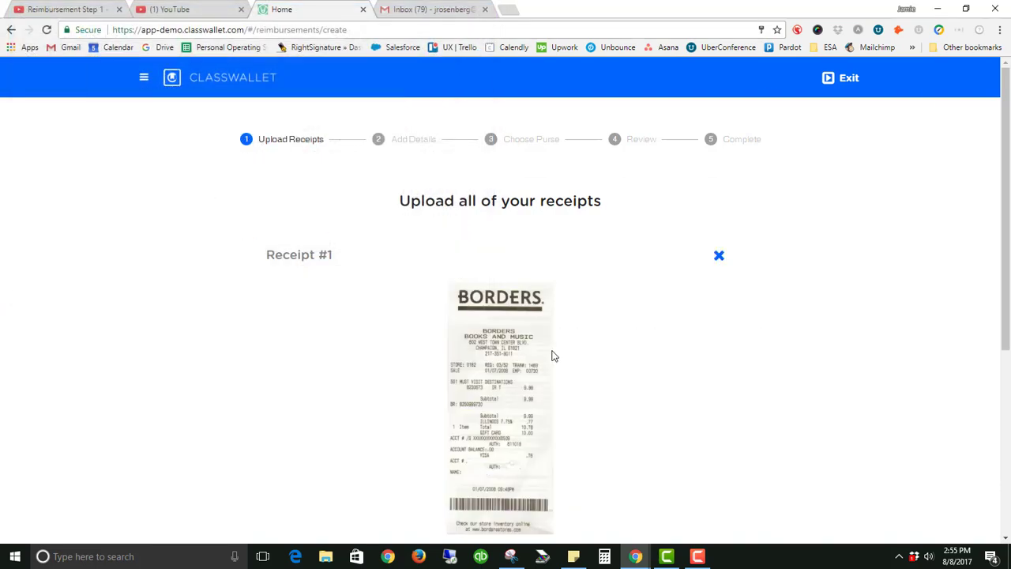
{"action": "scroll", "scroll_direction": "down", "scroll_amount": 3}
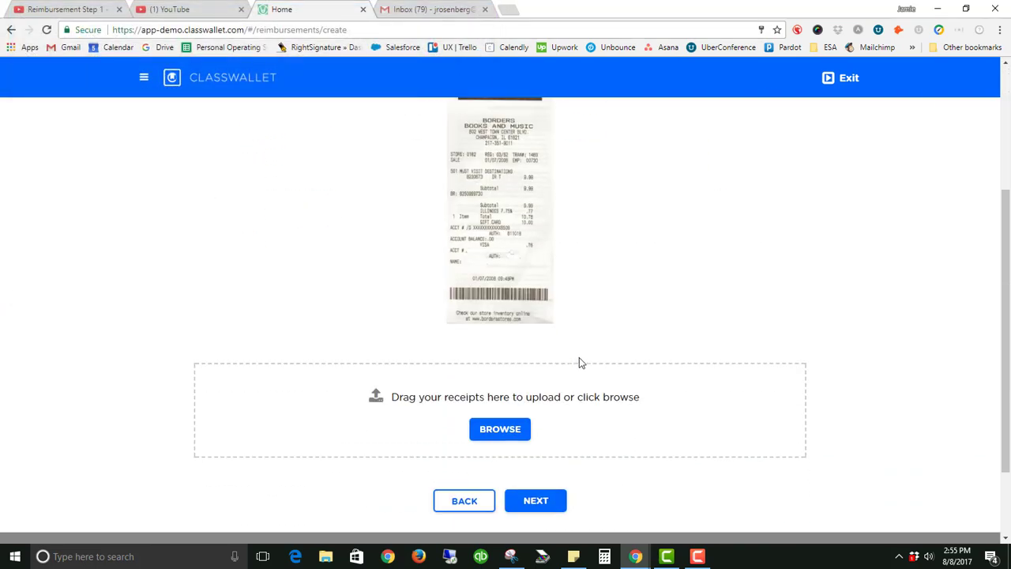
{"action": "mouse_move", "coordinate": [499, 429]}
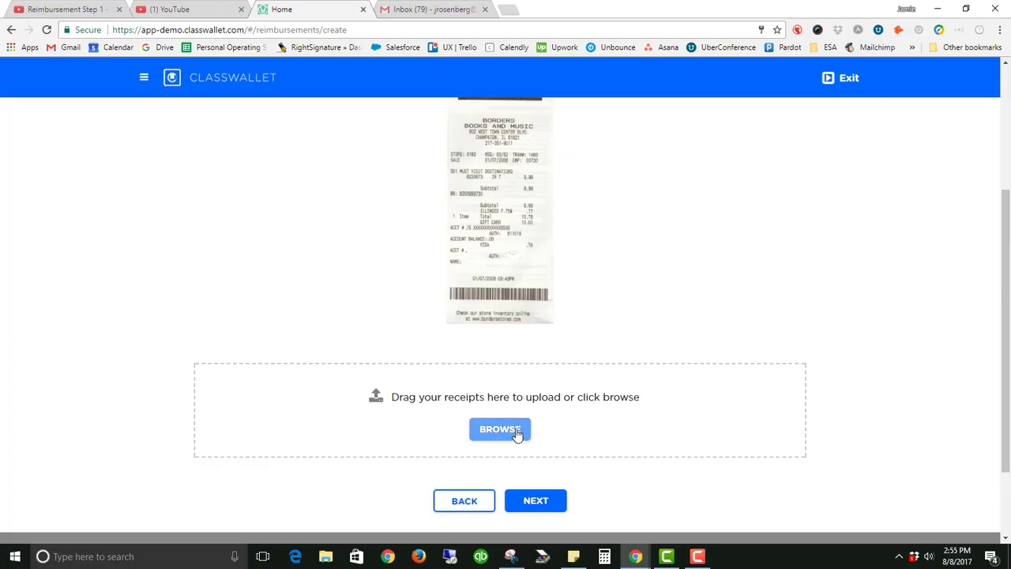
{"action": "left_click", "coordinate": [499, 430]}
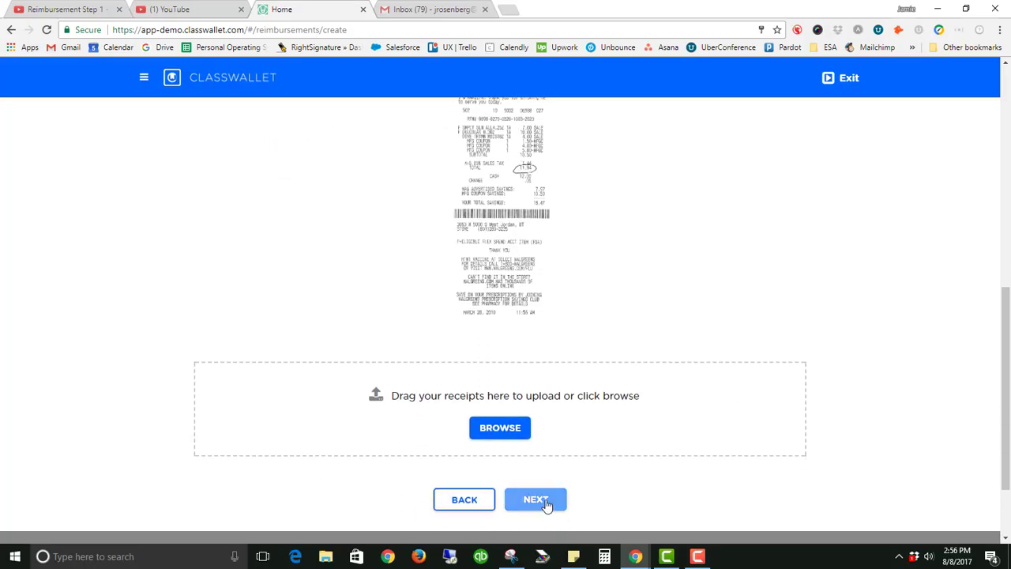
Step: Enter receipt details: Borders for $10.76, then Walgreens for the second receipt
{"action": "left_click", "coordinate": [535, 499]}
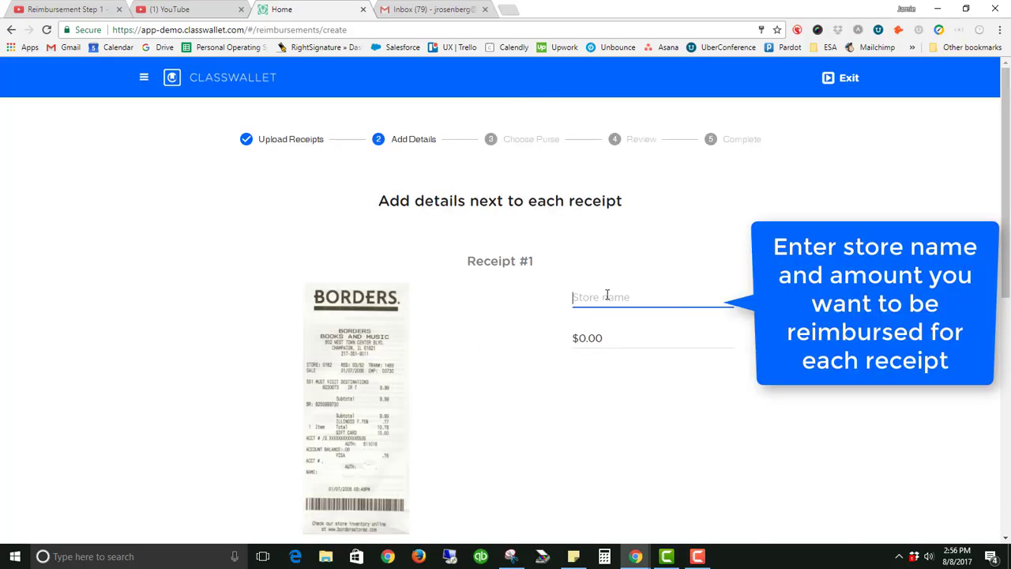
{"action": "type", "text": "Borders"}
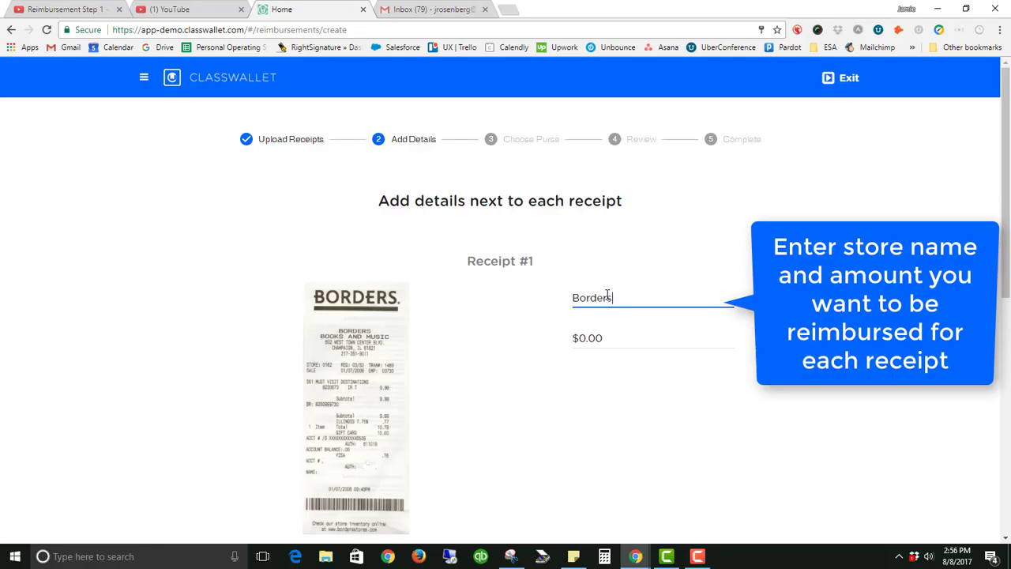
{"action": "left_click", "coordinate": [588, 338]}
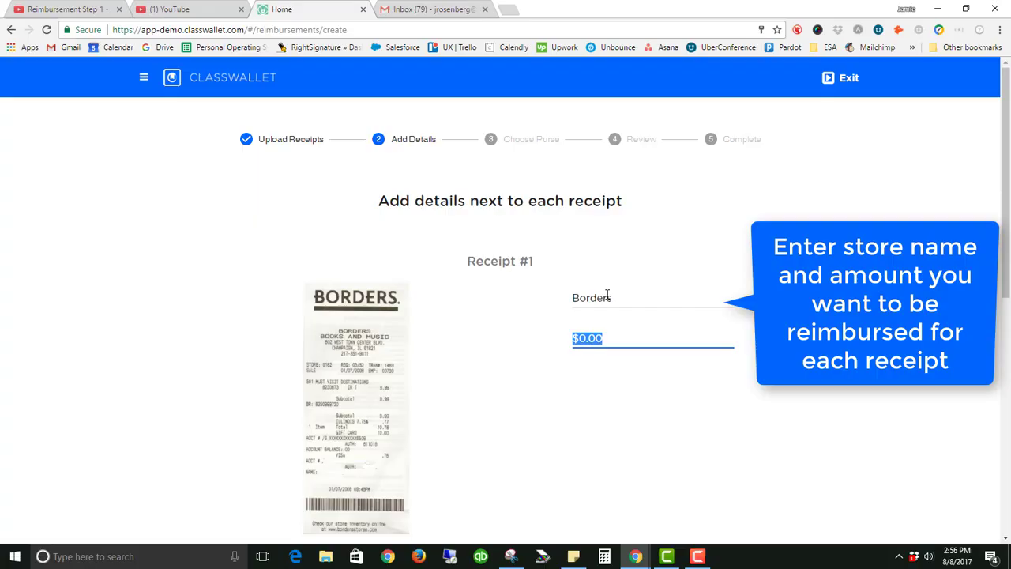
{"action": "type", "text": "10.76"}
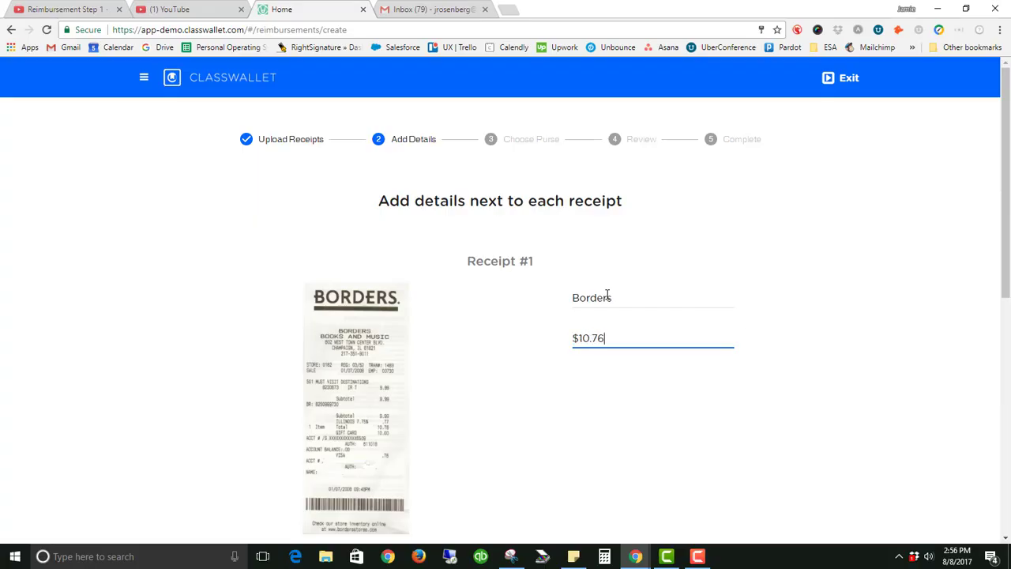
{"action": "scroll", "scroll_direction": "down", "scroll_amount": 3}
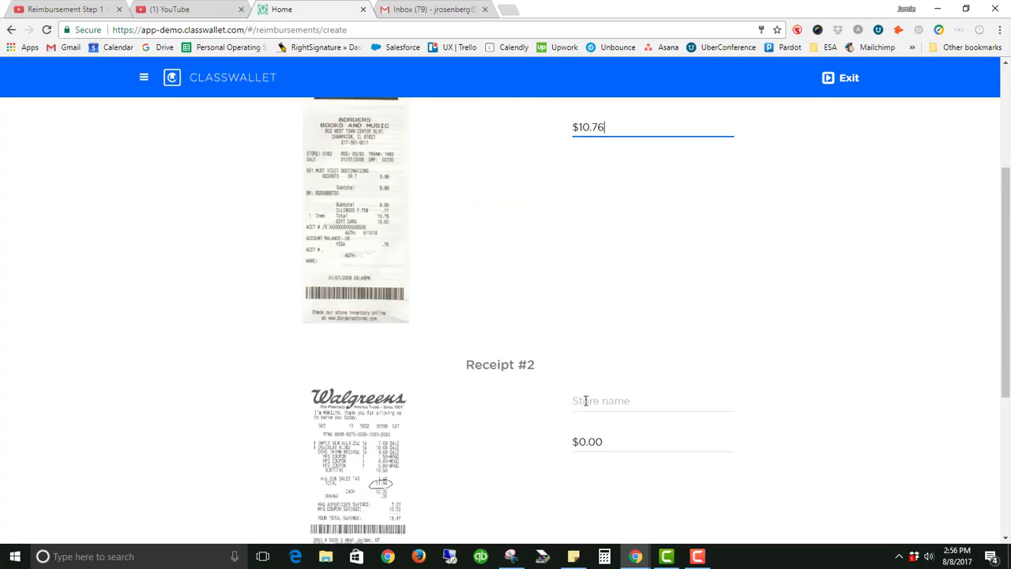
{"action": "type", "text": "Walgreens"}
{"action": "left_click", "coordinate": [653, 443]}
{"action": "type", "text": "$11.94"}
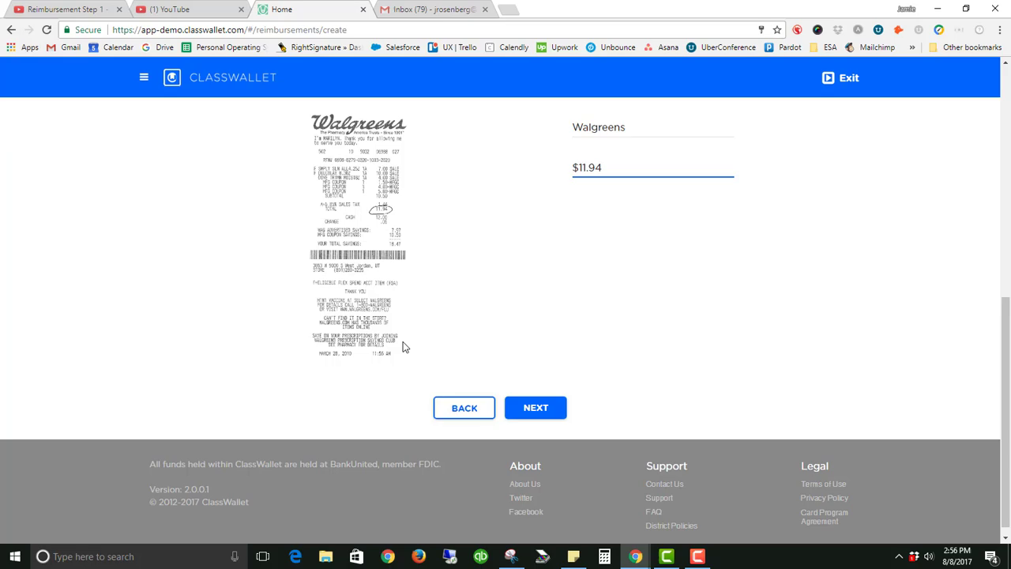
Step: Assign the full $22.70 to the Teacher Supply Funds 2017 purse and proceed to review
{"action": "left_click", "coordinate": [536, 407]}
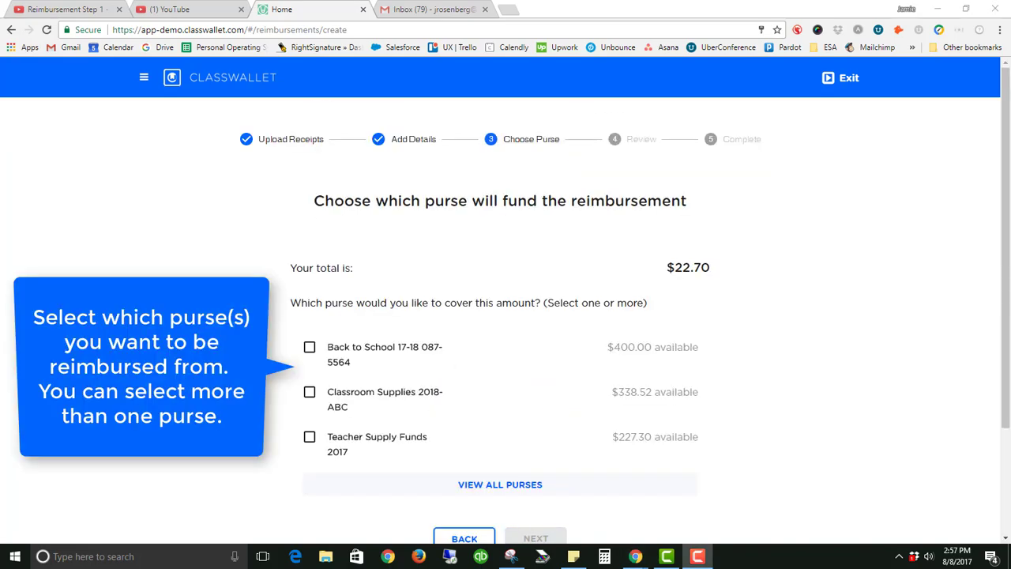
{"action": "mouse_move", "coordinate": [903, 406]}
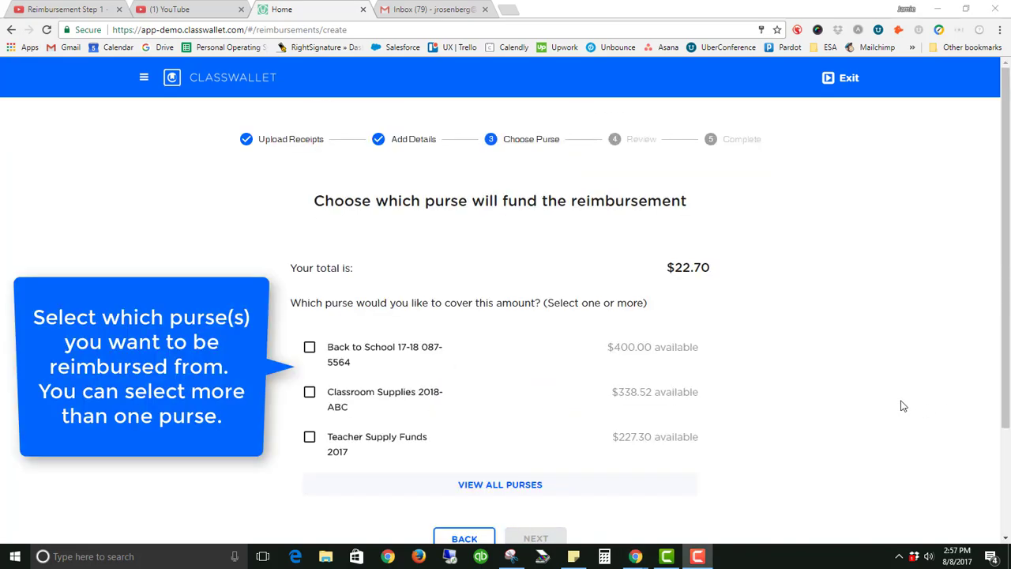
{"action": "mouse_move", "coordinate": [445, 341]}
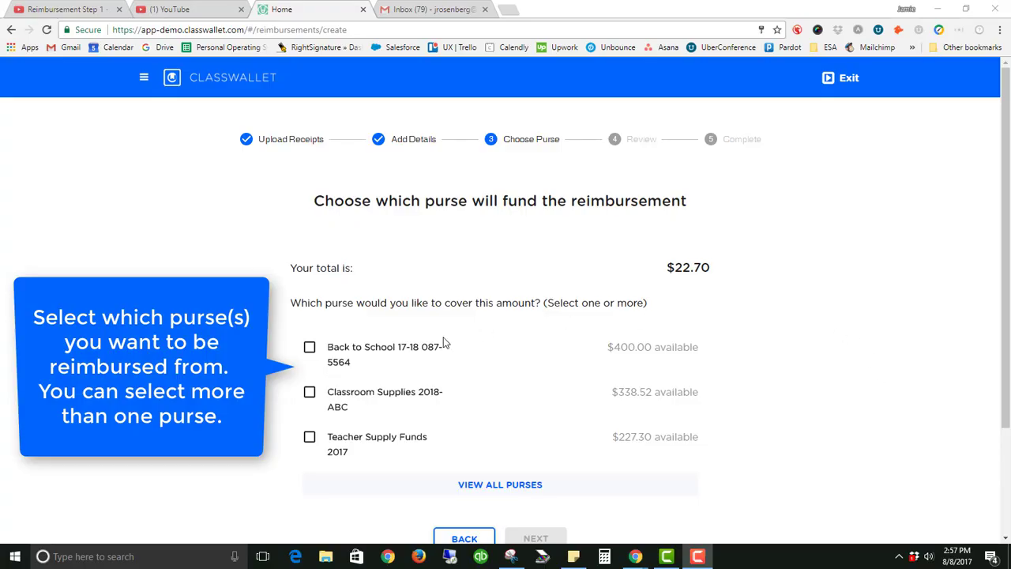
{"action": "left_click", "coordinate": [309, 436]}
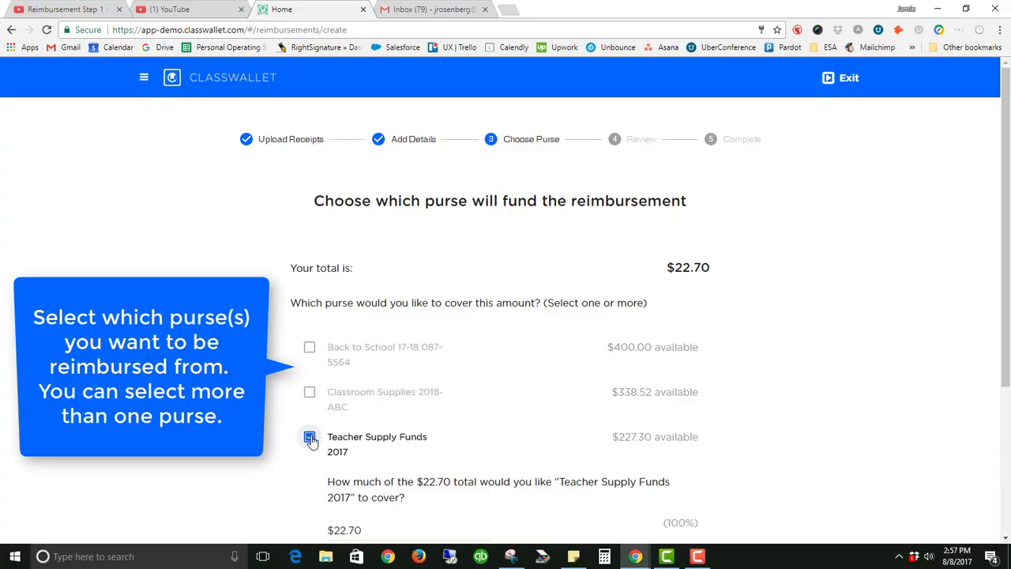
{"action": "left_click", "coordinate": [310, 436]}
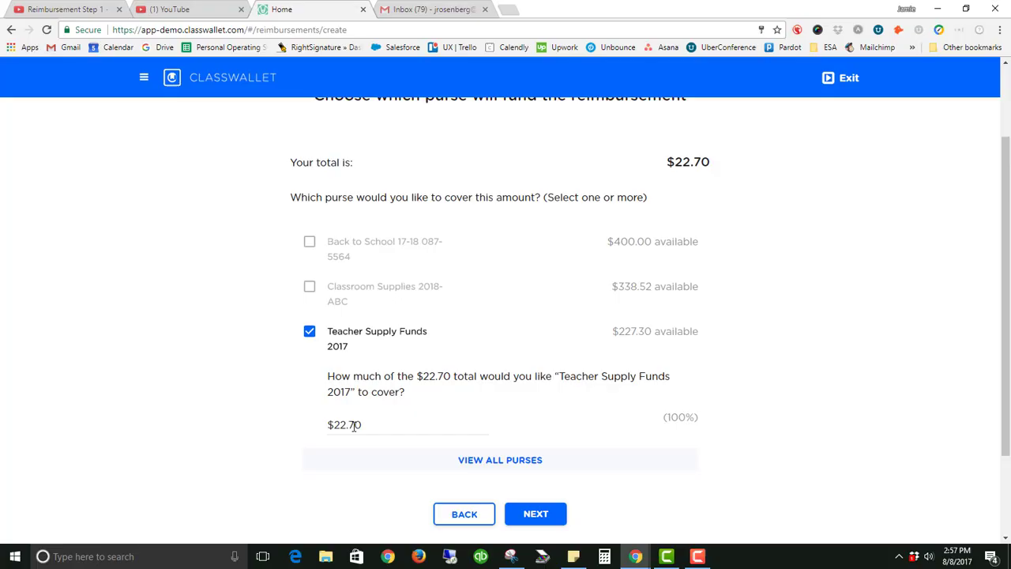
{"action": "left_click", "coordinate": [535, 513]}
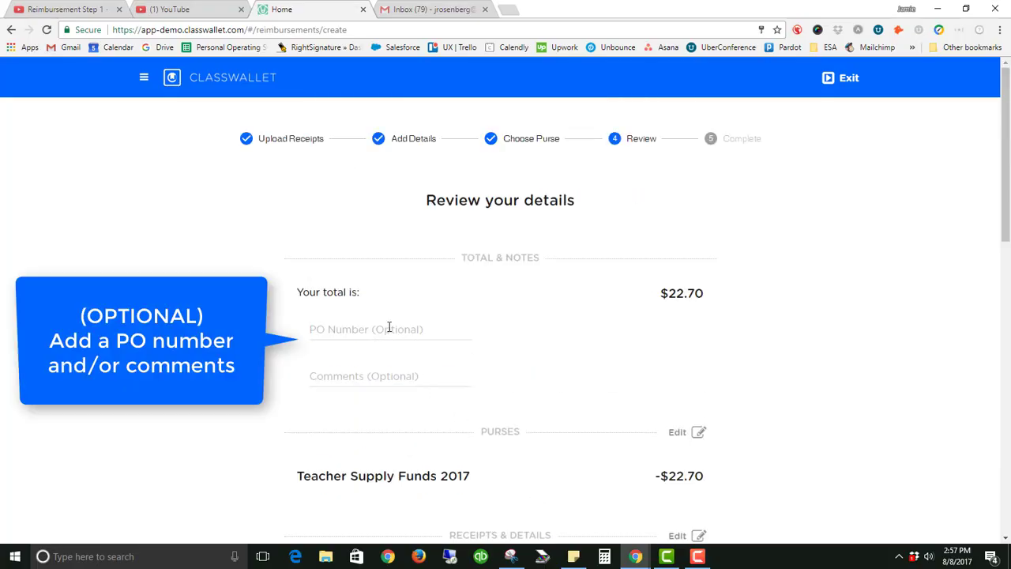
Step: Add the comment "These purchases were for a class project." and check the receipt details
{"action": "left_click", "coordinate": [388, 376]}
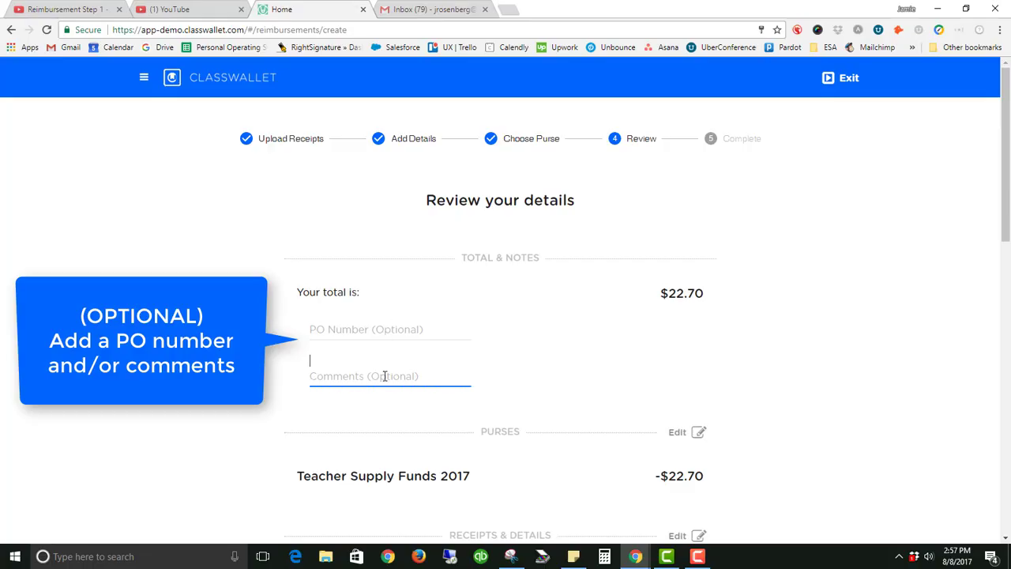
{"action": "type", "text": "THes"}
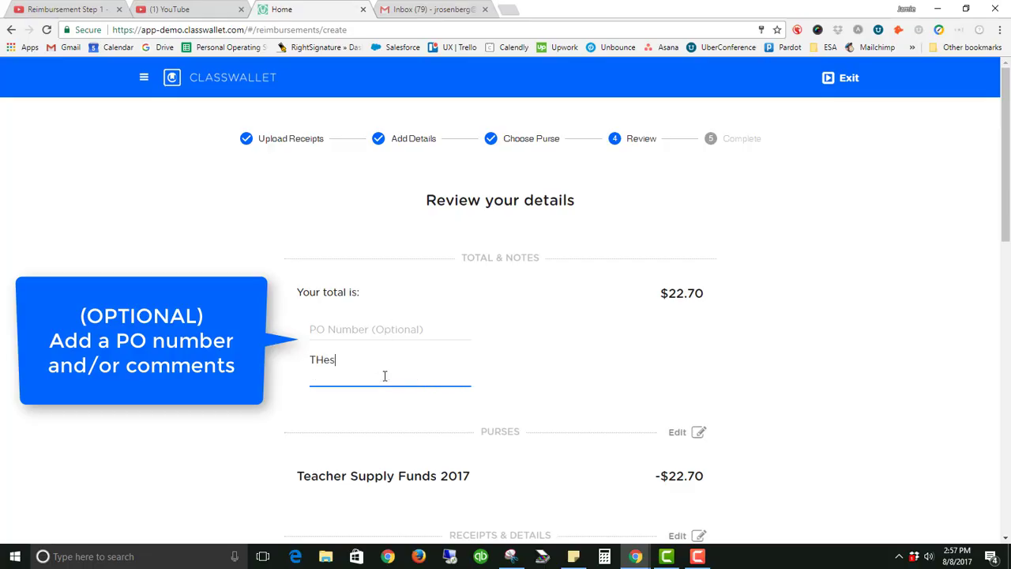
{"action": "type", "text": "These"}
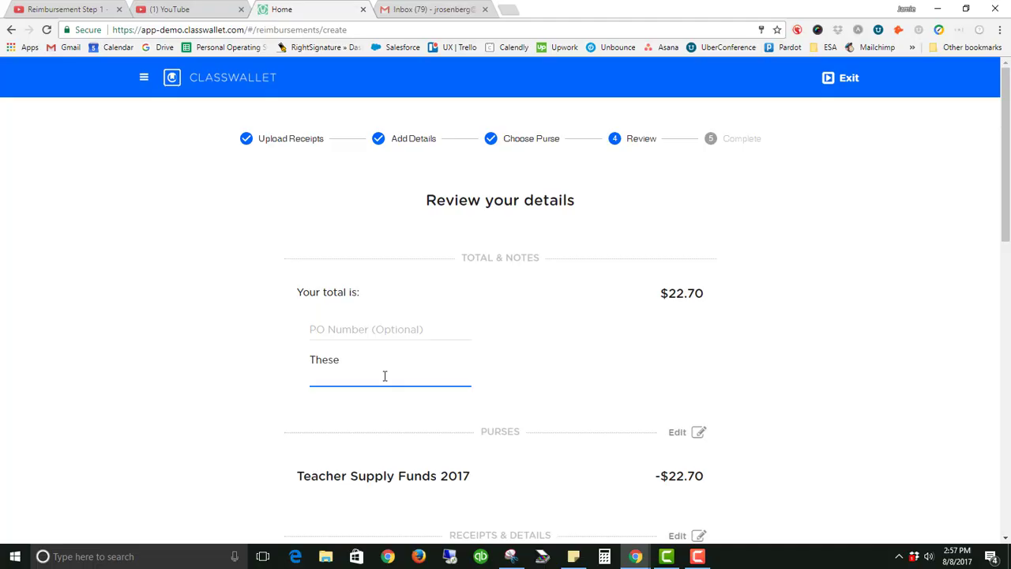
{"action": "type", "text": "purchases w"}
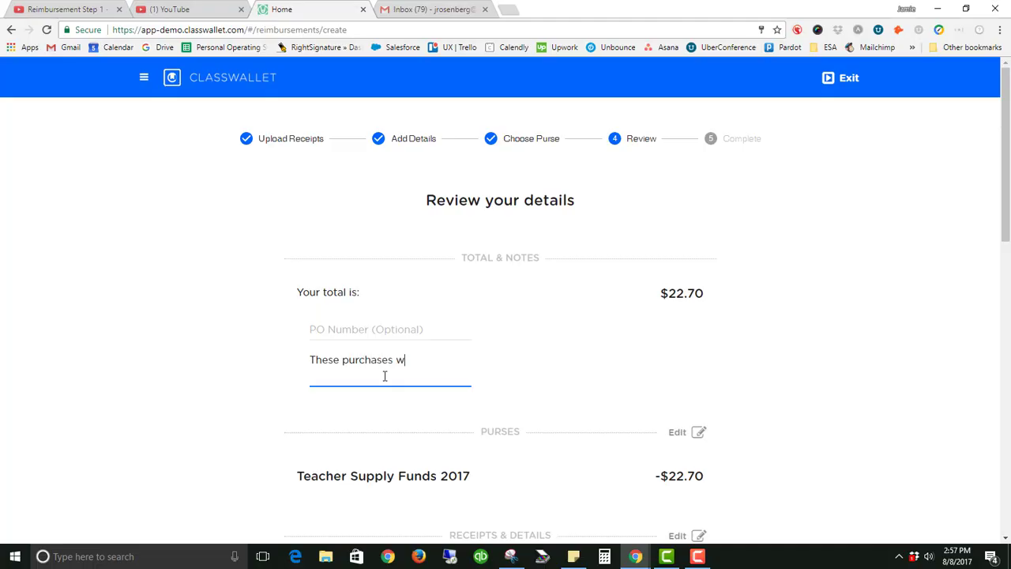
{"action": "type", "text": "ere for a class"}
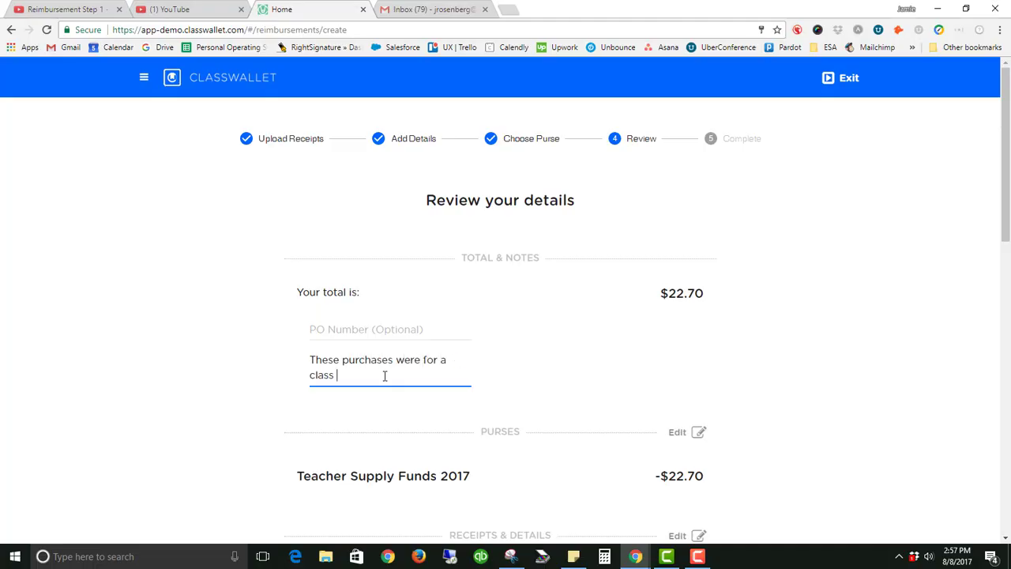
{"action": "type", "text": "project."}
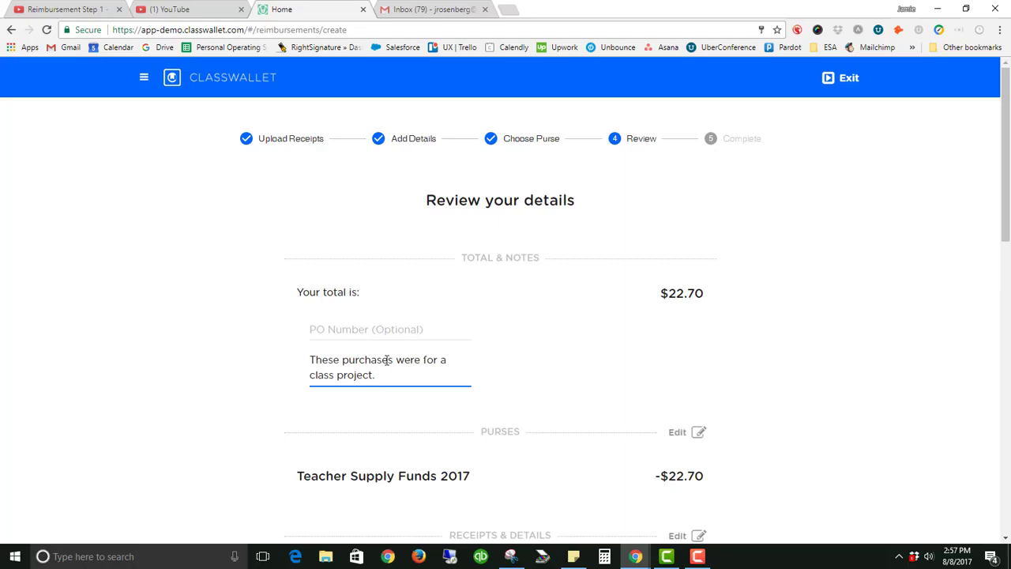
{"action": "scroll", "scroll_direction": "down", "scroll_amount": 3}
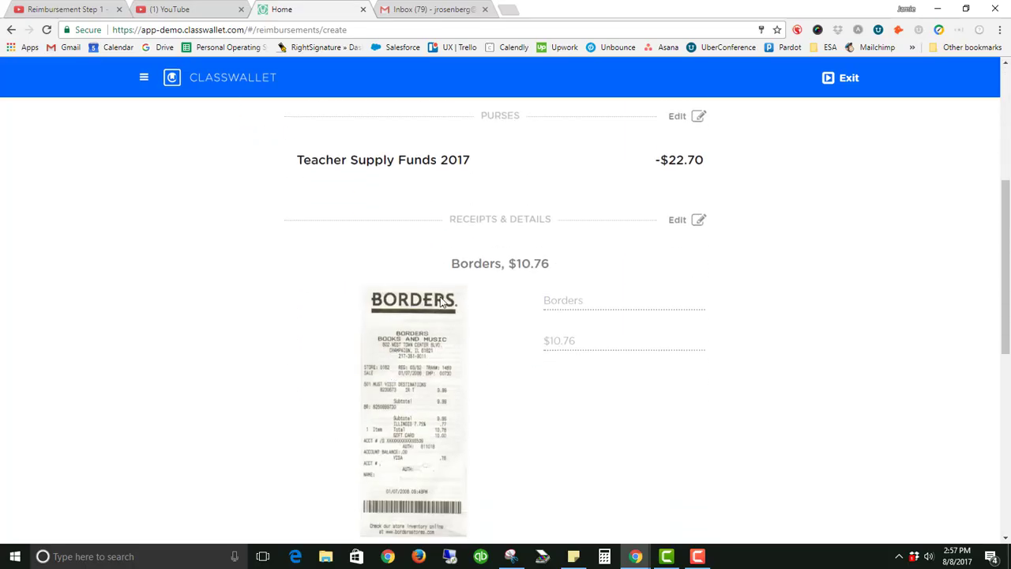
{"action": "scroll", "scroll_direction": "down", "scroll_amount": 3}
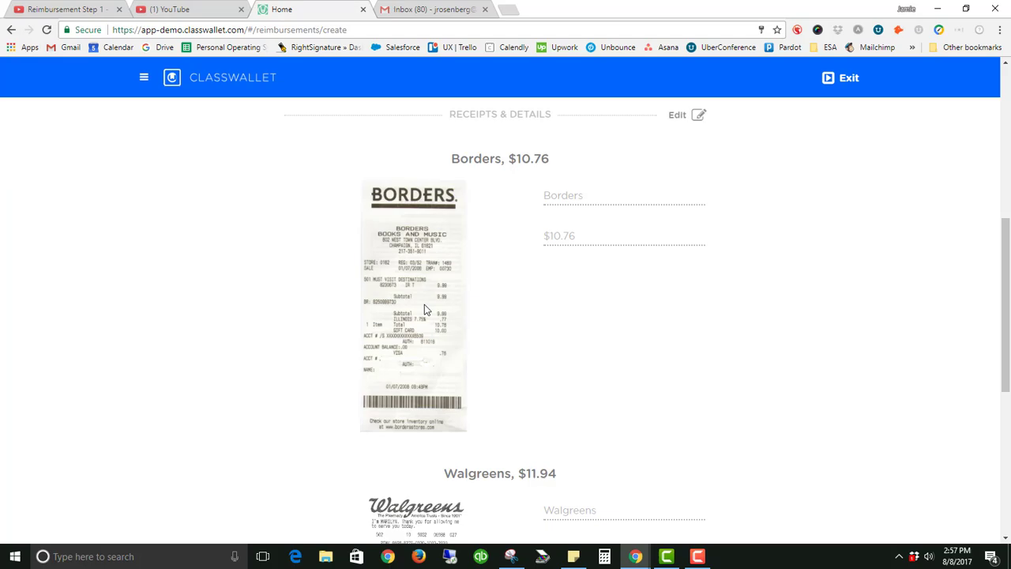